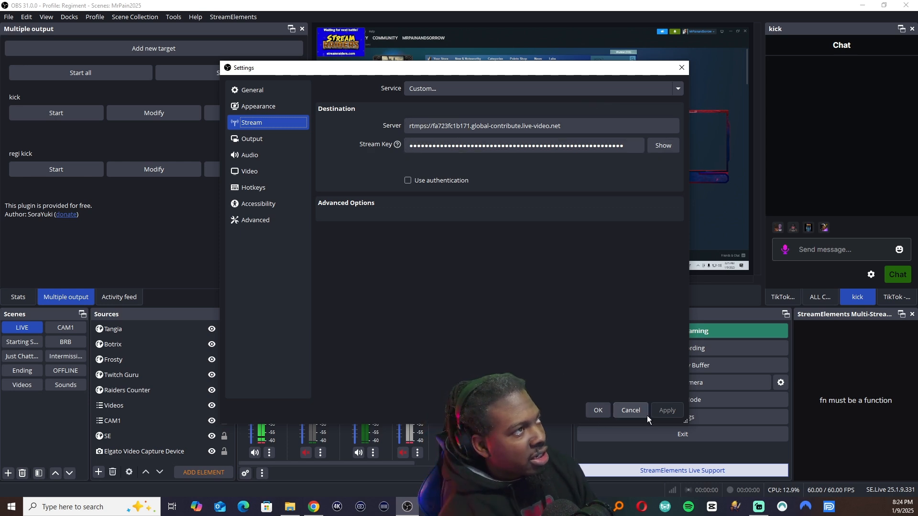
Discard the current settings changes and reopen the Stream settings page.
left_click(630, 409)
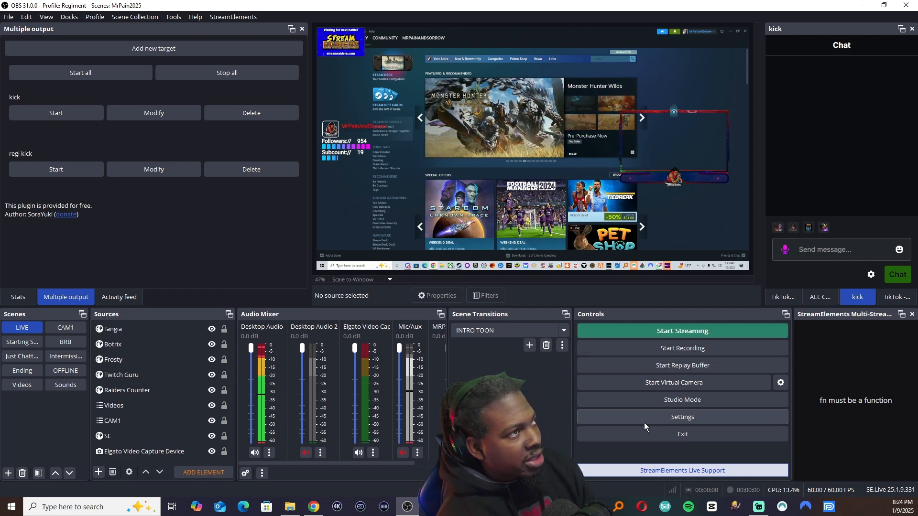
left_click(682, 417)
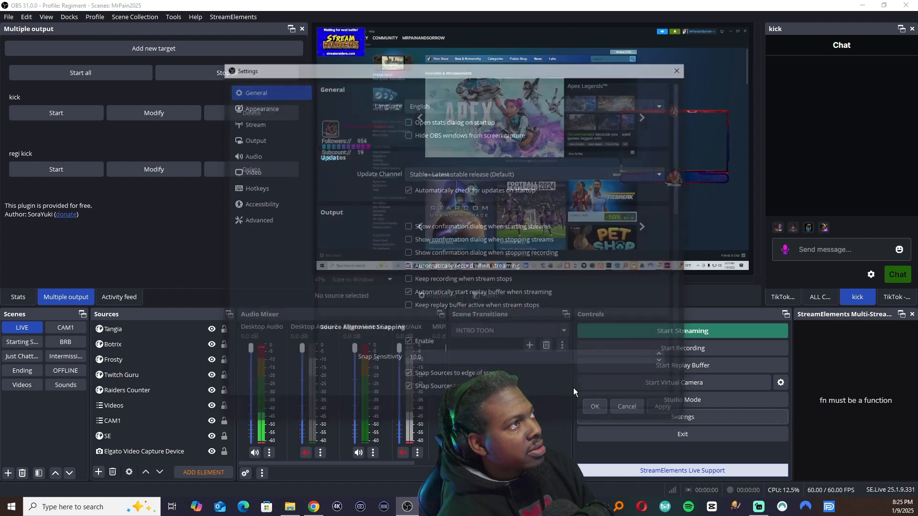
left_click(253, 122)
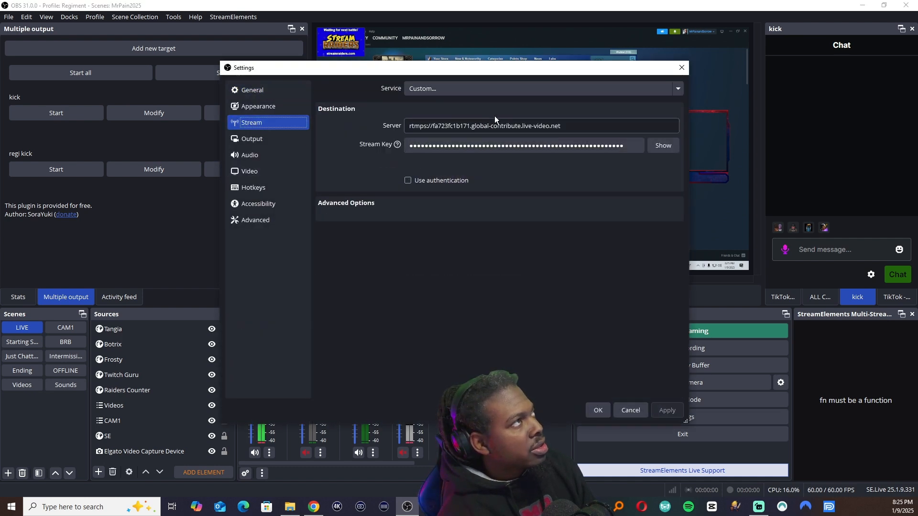
Set the service to Twitch using a stream key, with Specify Custom Server chosen.
left_click(677, 88)
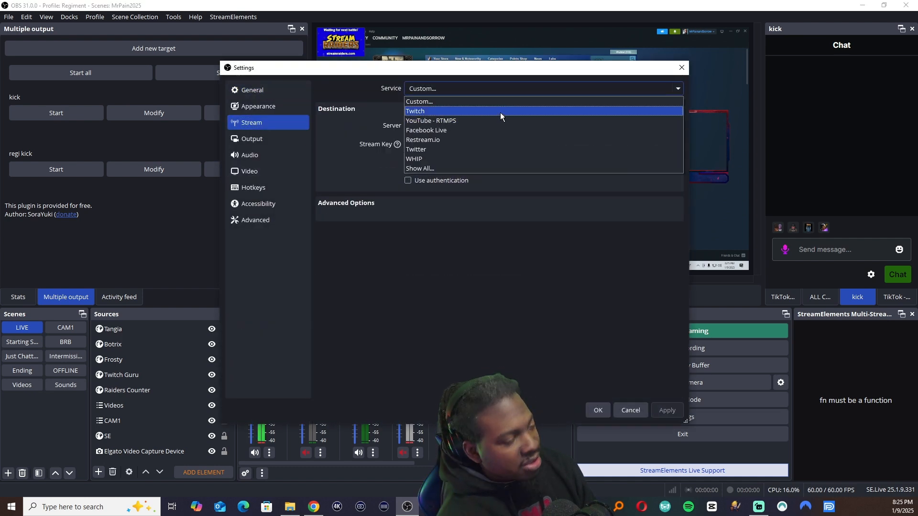
left_click(415, 111)
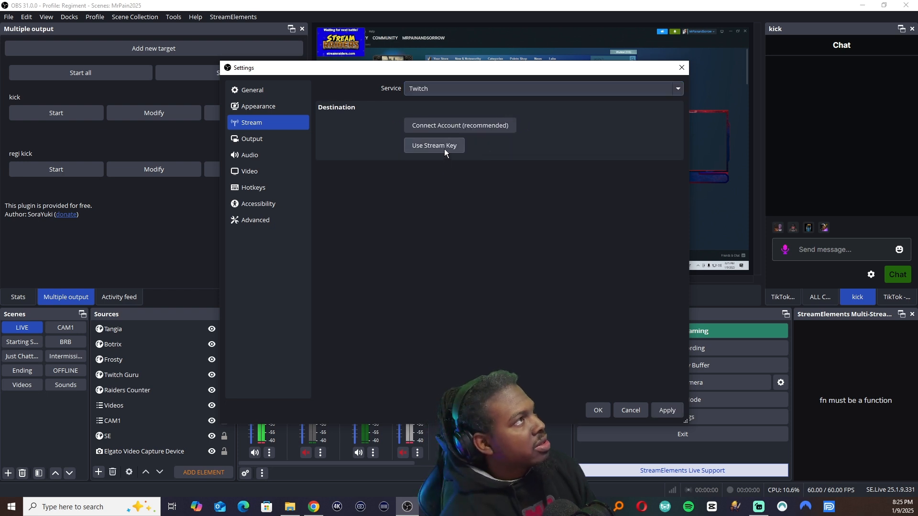
left_click(434, 146)
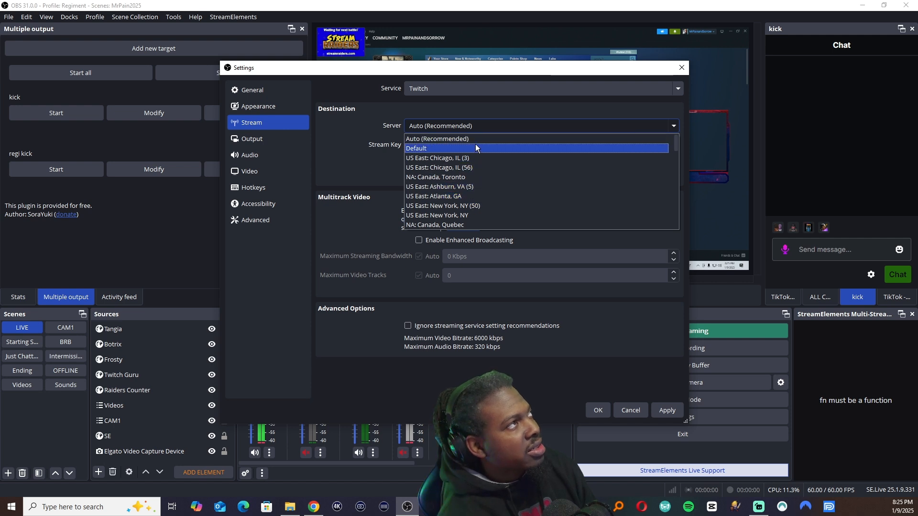
scroll("down", 3)
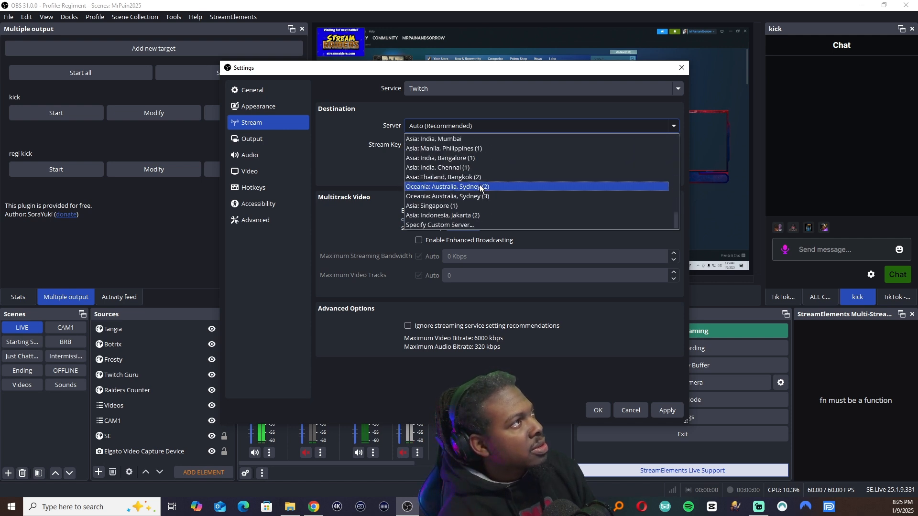
left_click(439, 224)
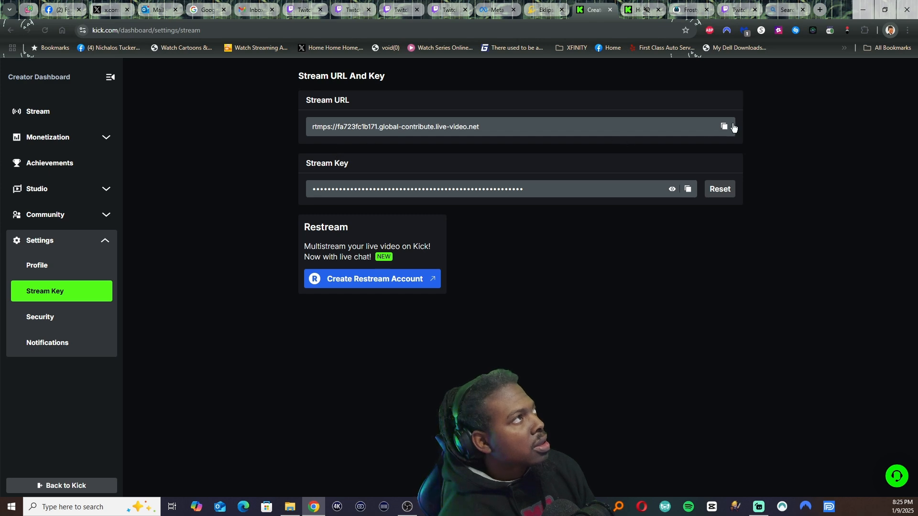
mouse_move(221, 344)
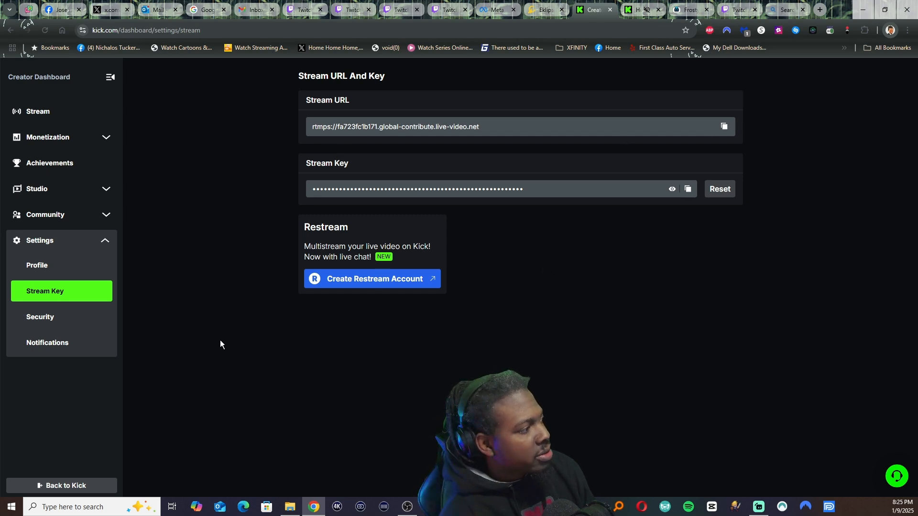
left_click(406, 507)
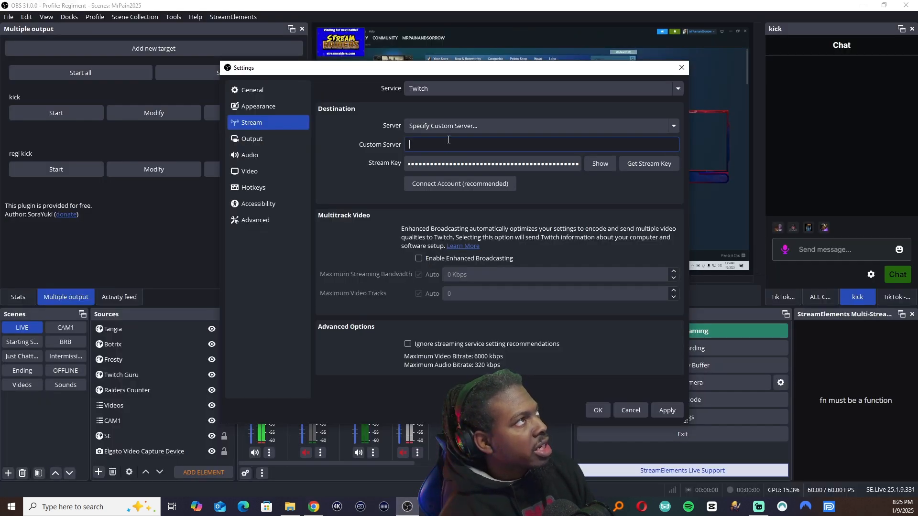
Enter custom server rtmps://fa723fc1b171.global-contribute.live-video.net, start streaming, and return to Kick.
type("rtmps://fa723fc1b171.global-contribute.live-video.net")
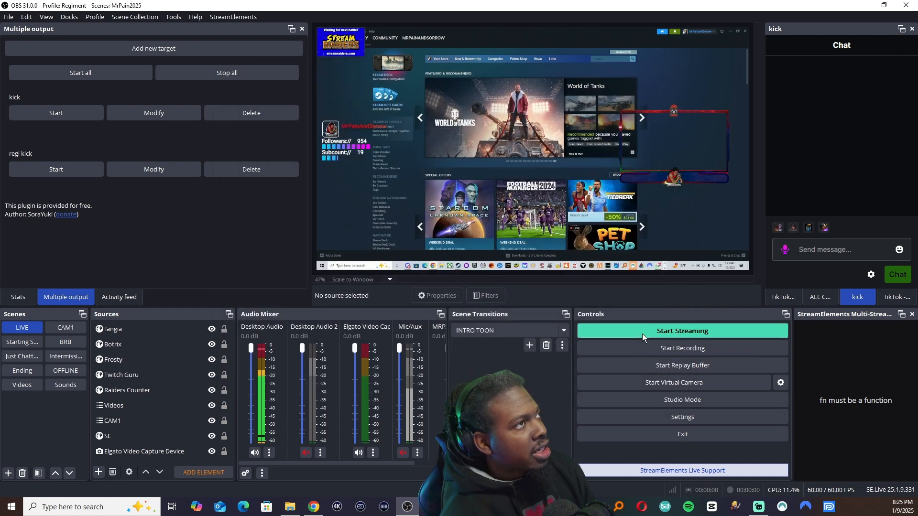
left_click(681, 331)
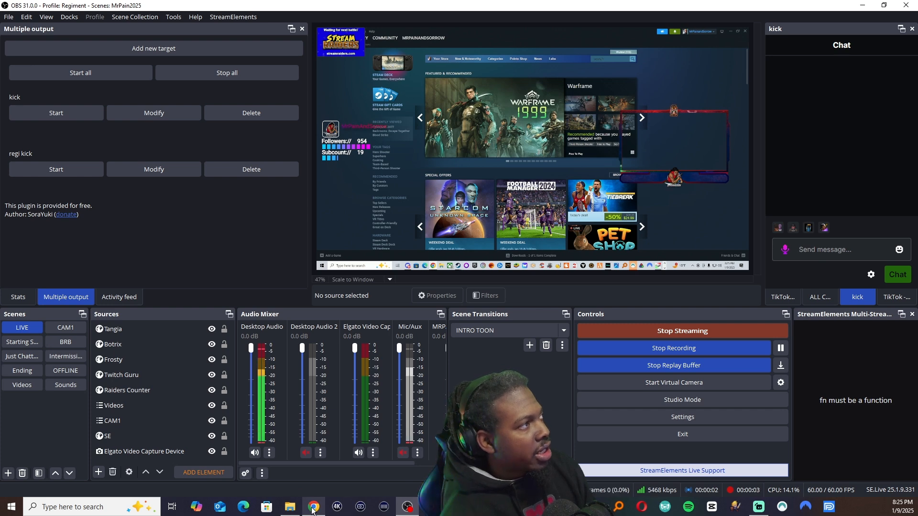
left_click(313, 507)
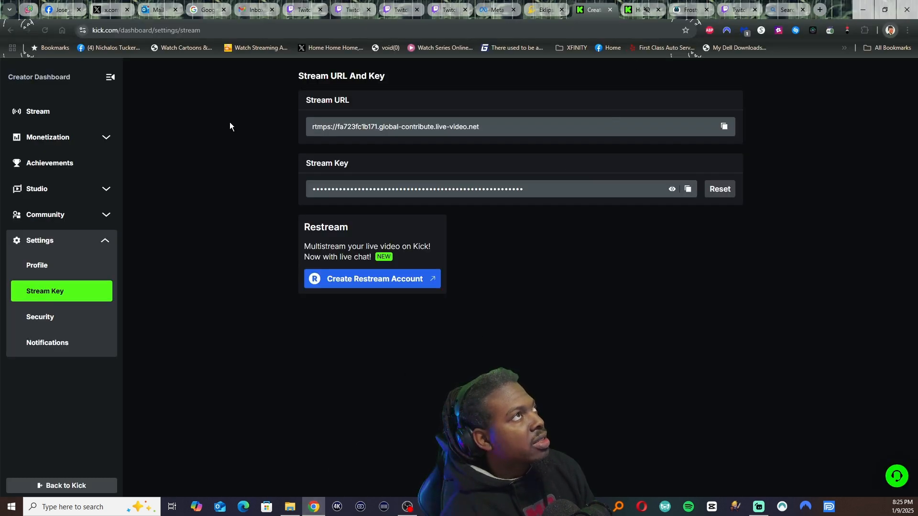
Check the Kick dashboard, then stop the OBS stream, recording and replay buffer.
left_click(38, 111)
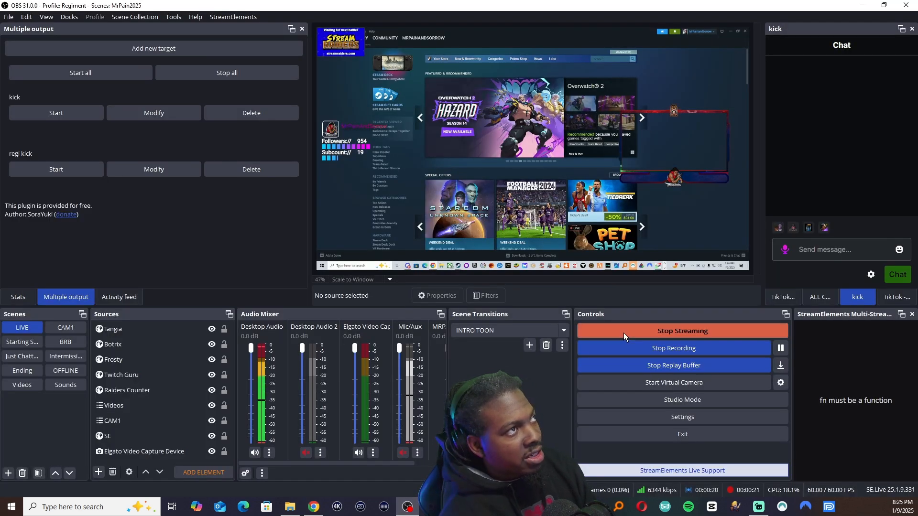
left_click(682, 331)
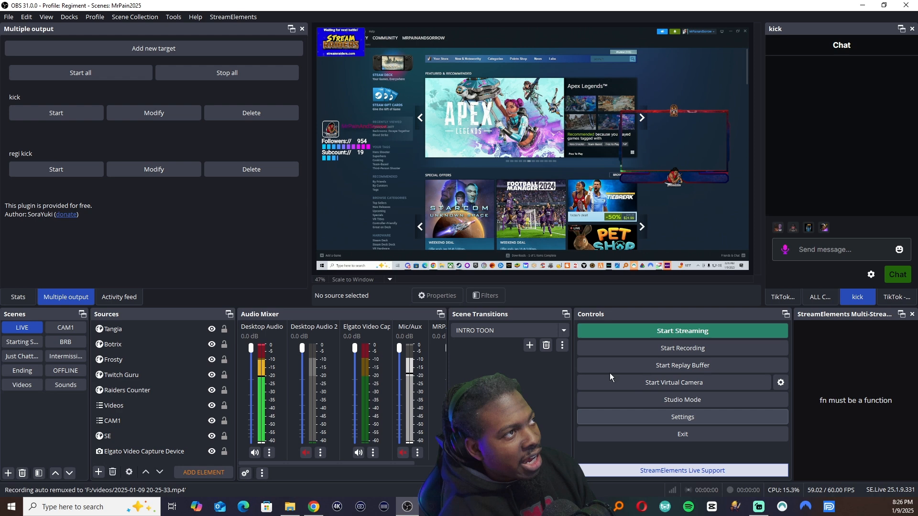
Switch the service to Custom with server rtmps://fa723fc1b171.global-contribute.live-video.net and stream again.
left_click(681, 416)
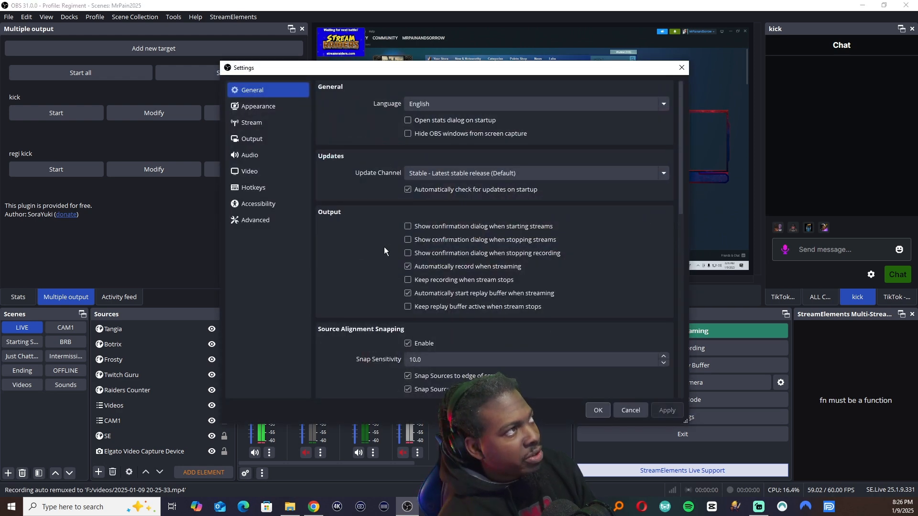
left_click(252, 171)
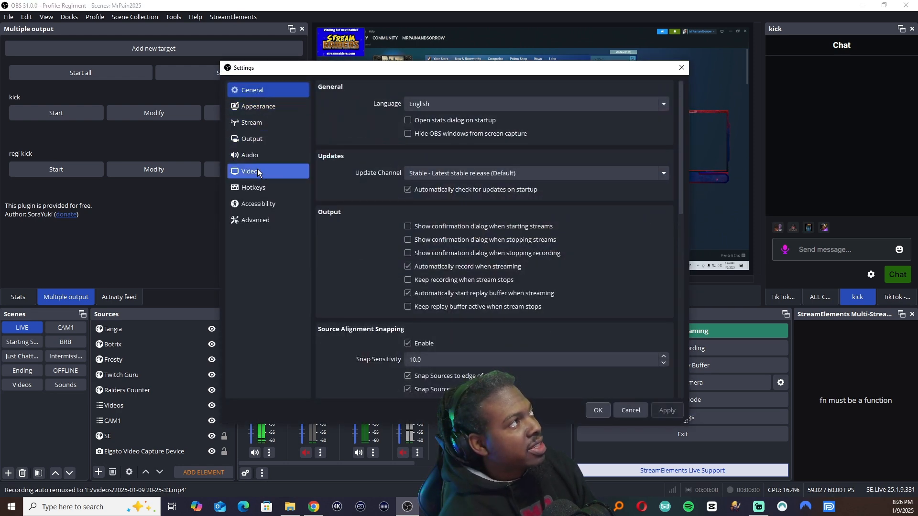
left_click(252, 122)
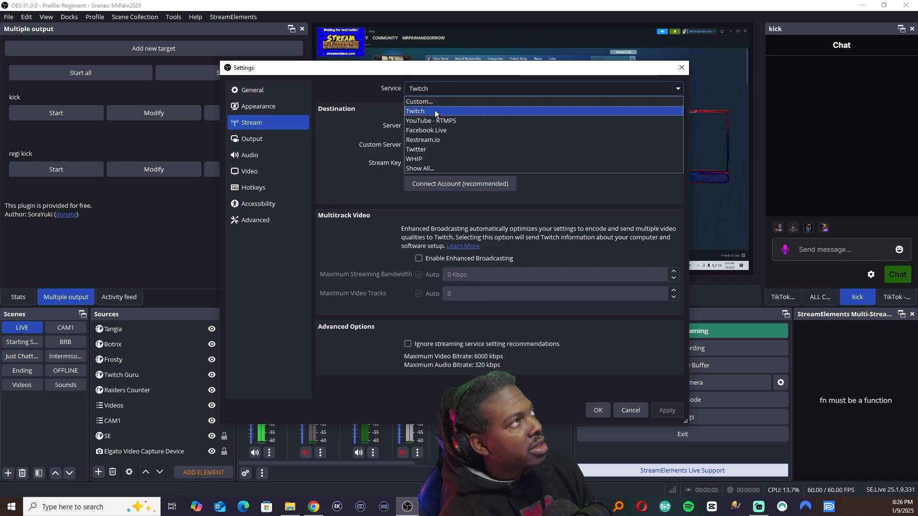
left_click(419, 102)
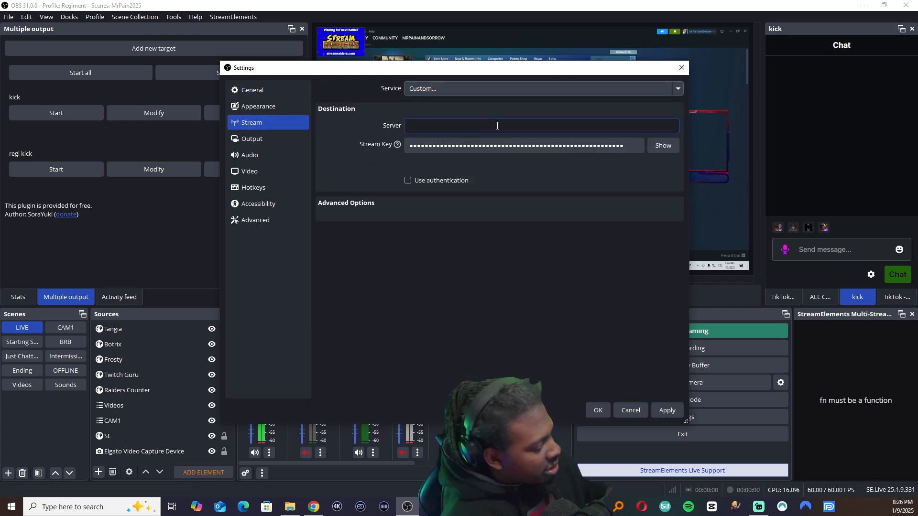
type("rtmps://fa723fc1b171.global-contribute.live-video.net")
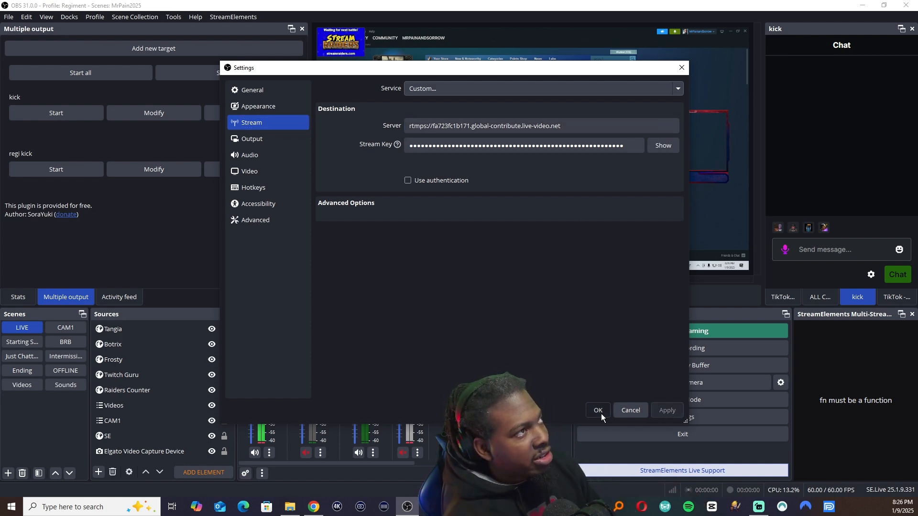
left_click(597, 410)
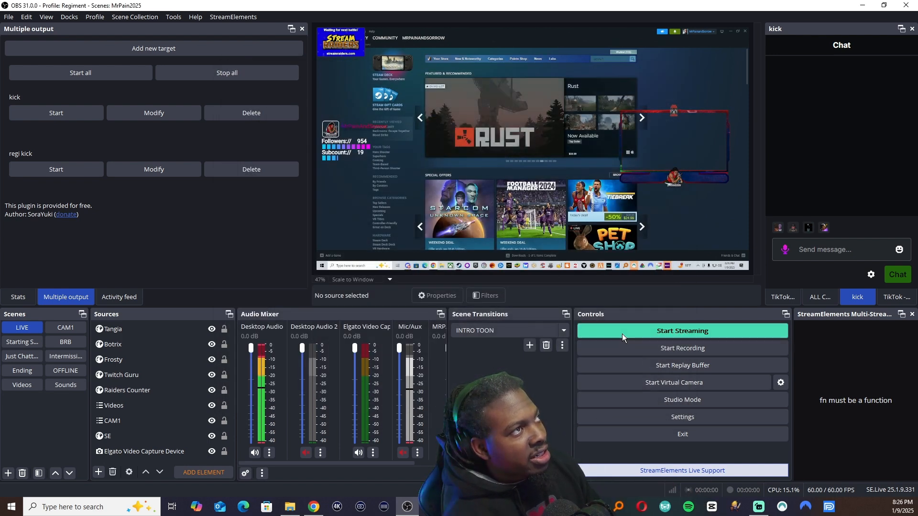
left_click(681, 331)
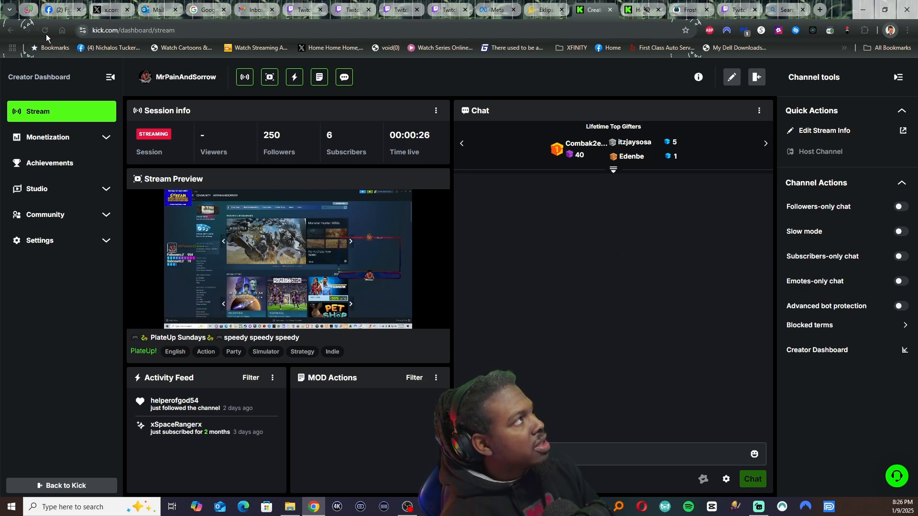
Reload the Kick Creator Dashboard and play the live stream preview.
left_click(45, 30)
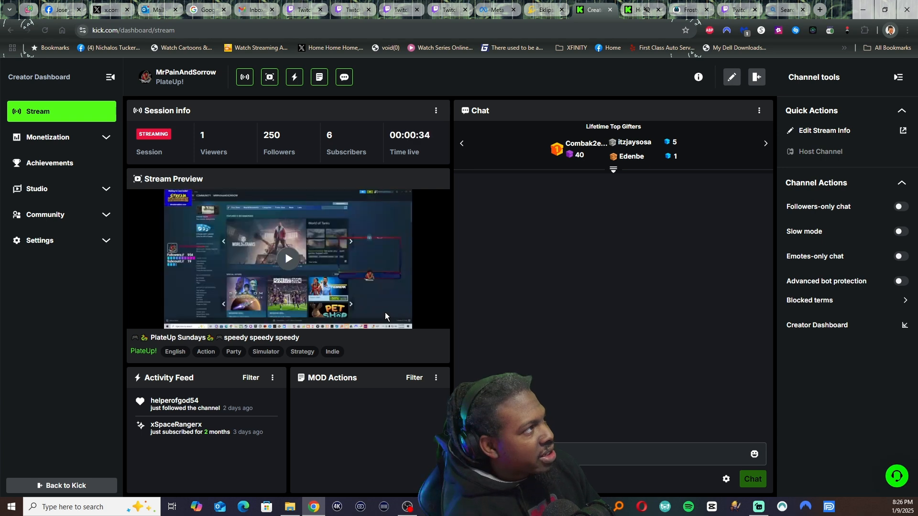
left_click(287, 258)
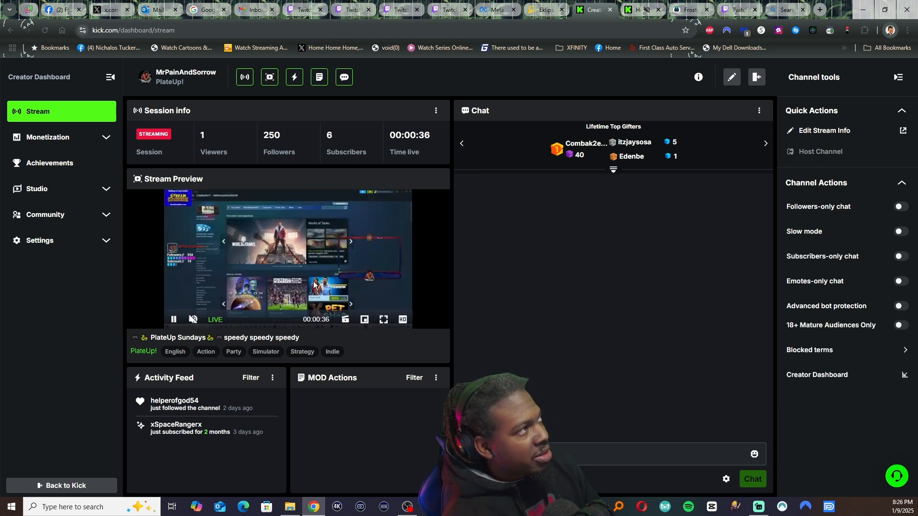